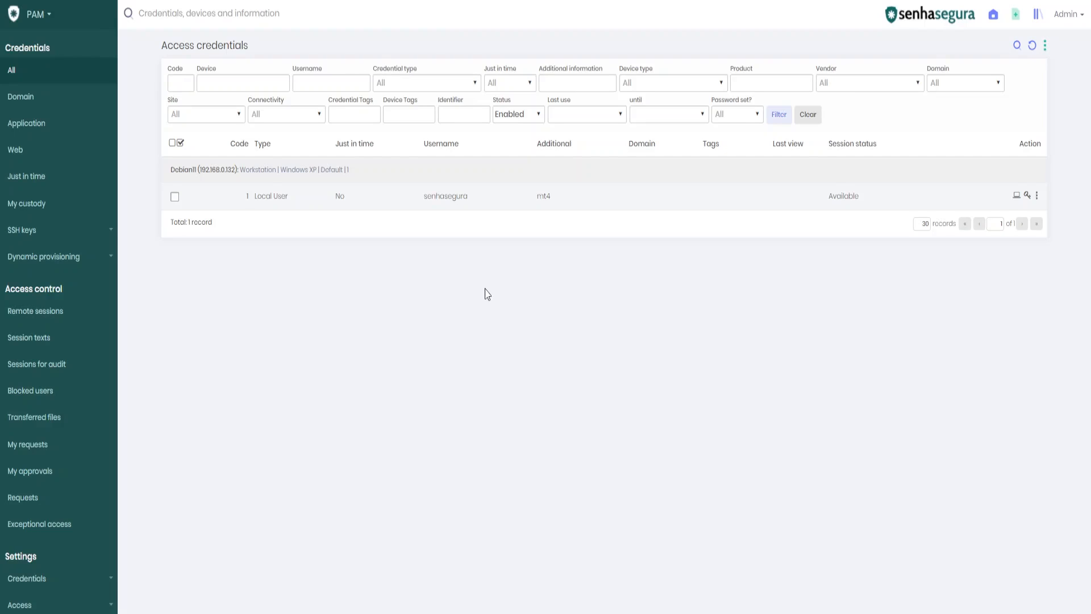
mouse_move(539, 468)
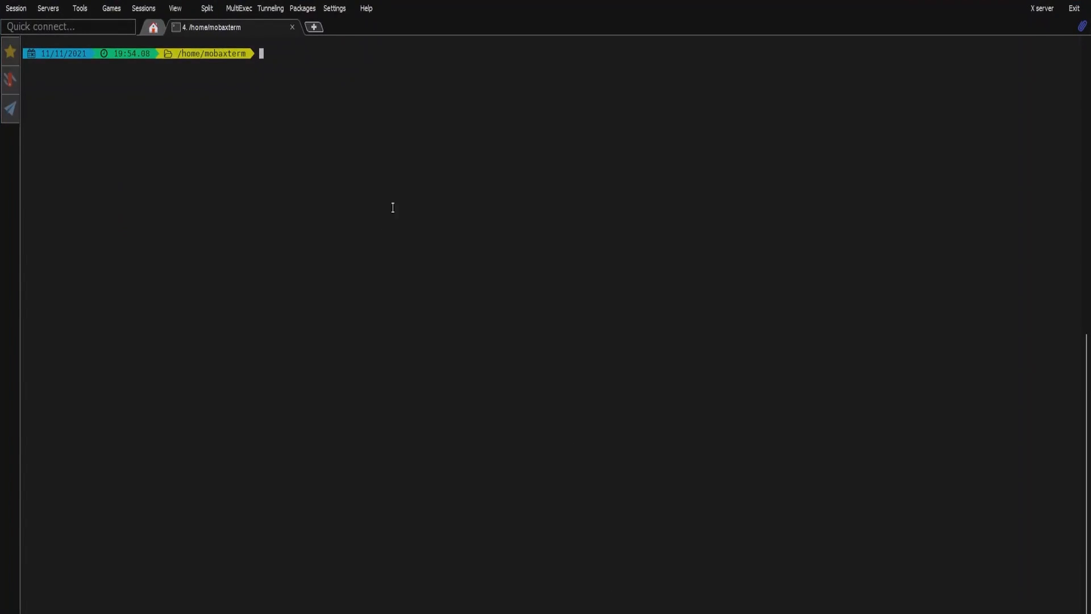
mouse_move(405, 155)
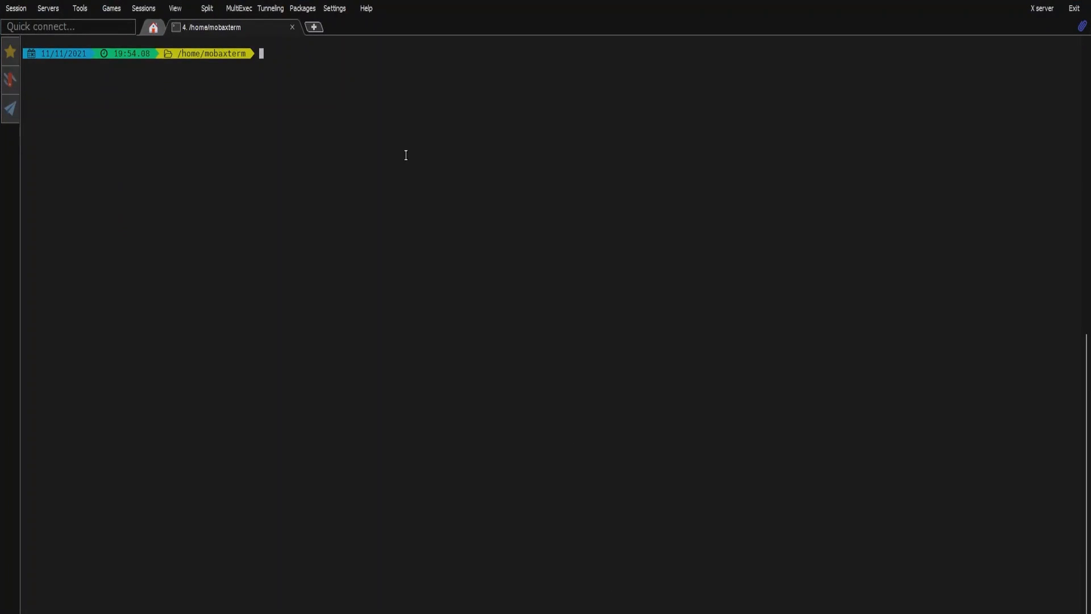
text(ssh)
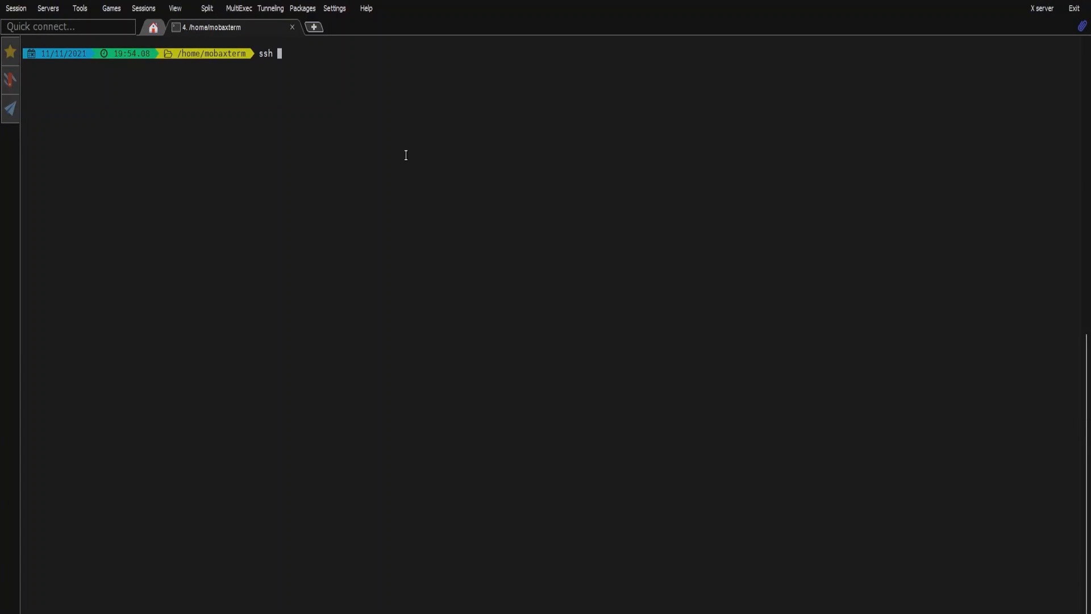
text(admin@)
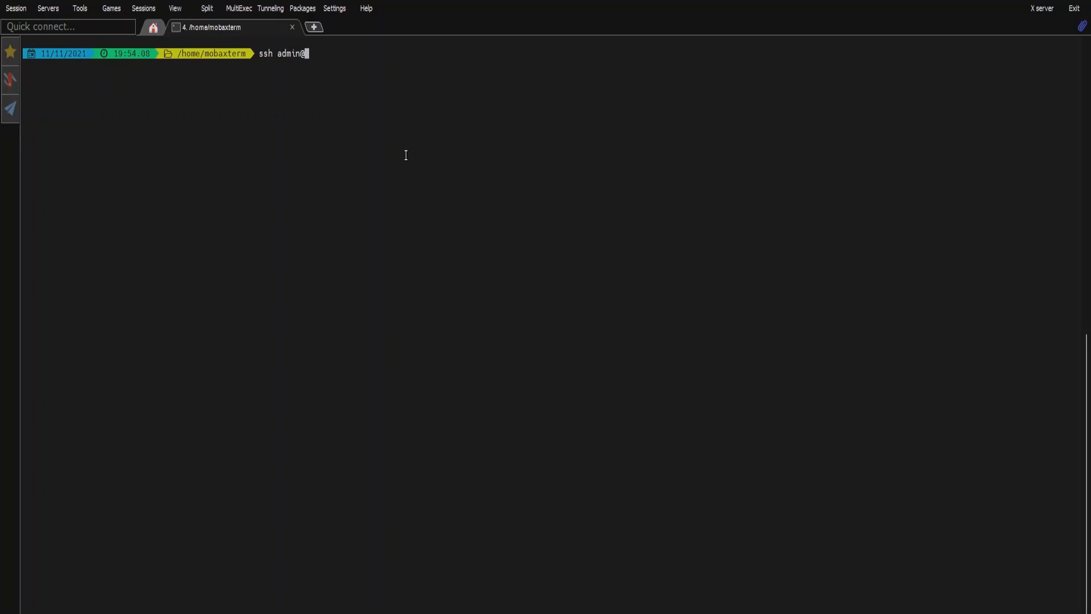
text(192)
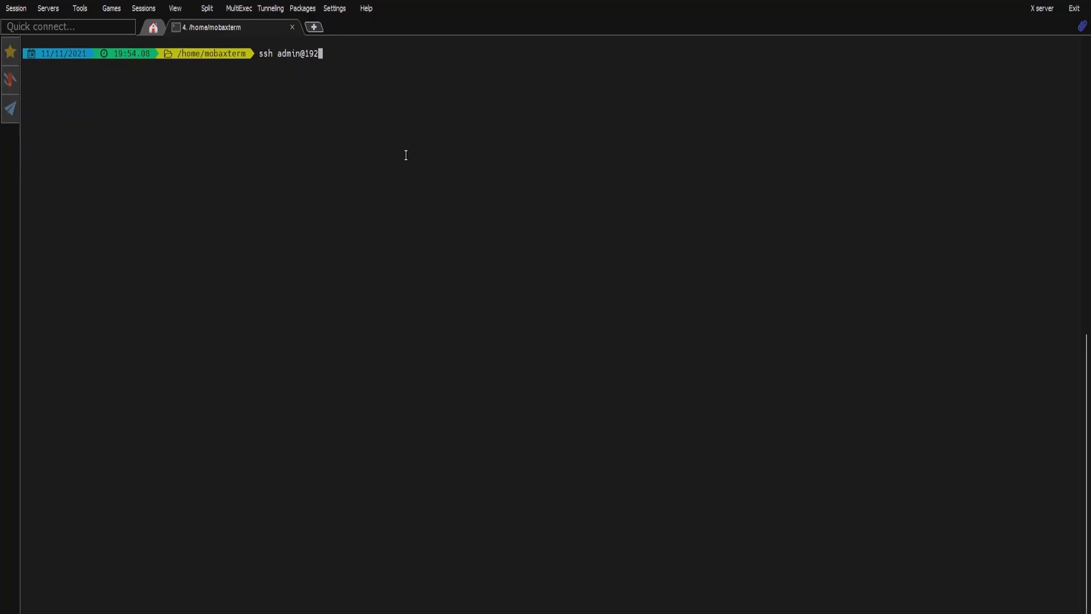
text(.168.0)
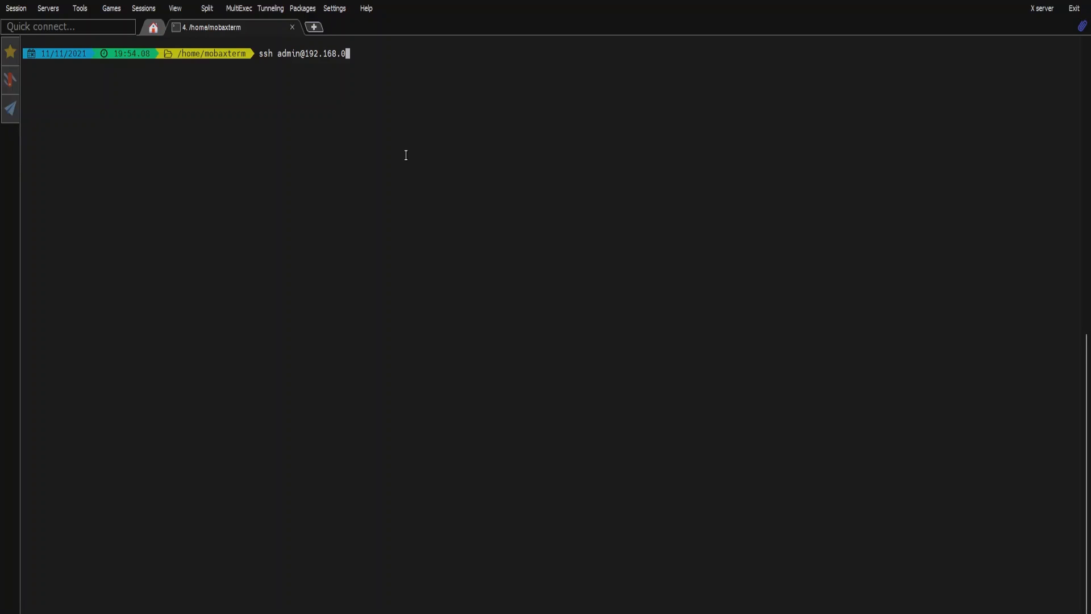
text(120)
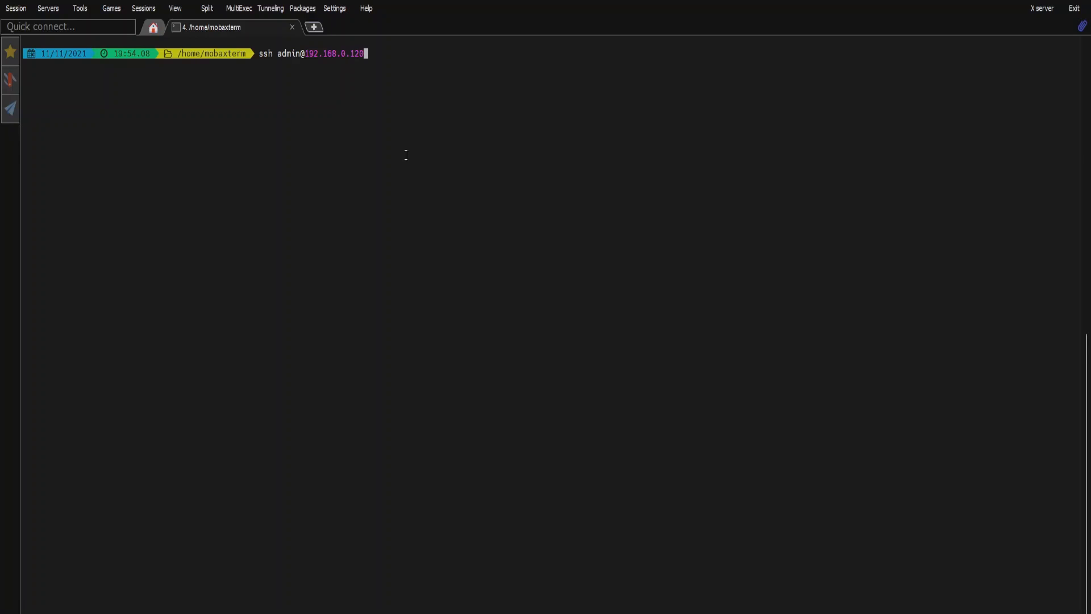
key(Return)
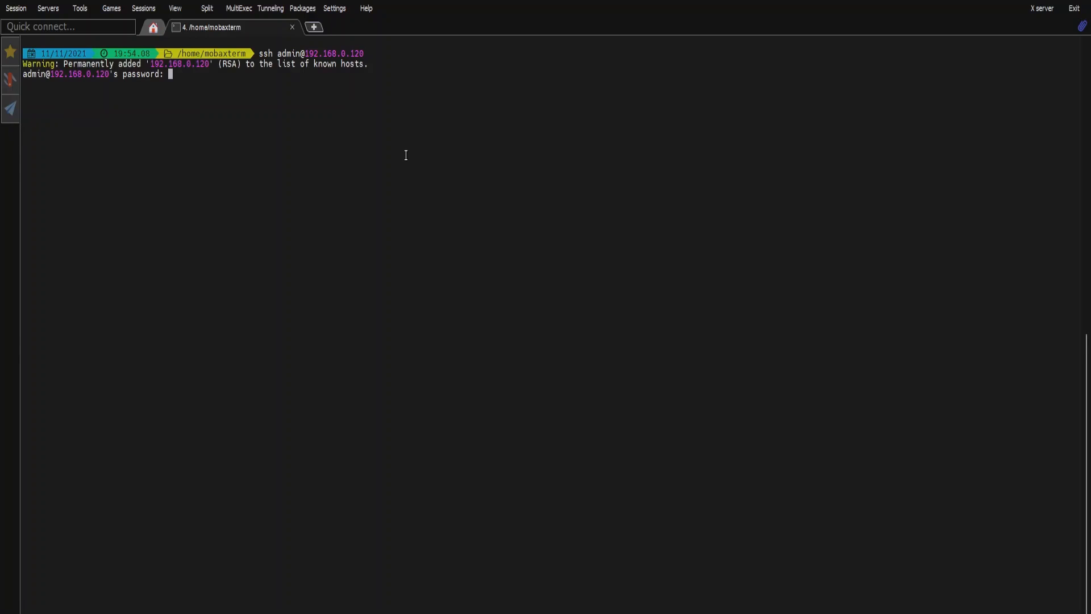
key(Return)
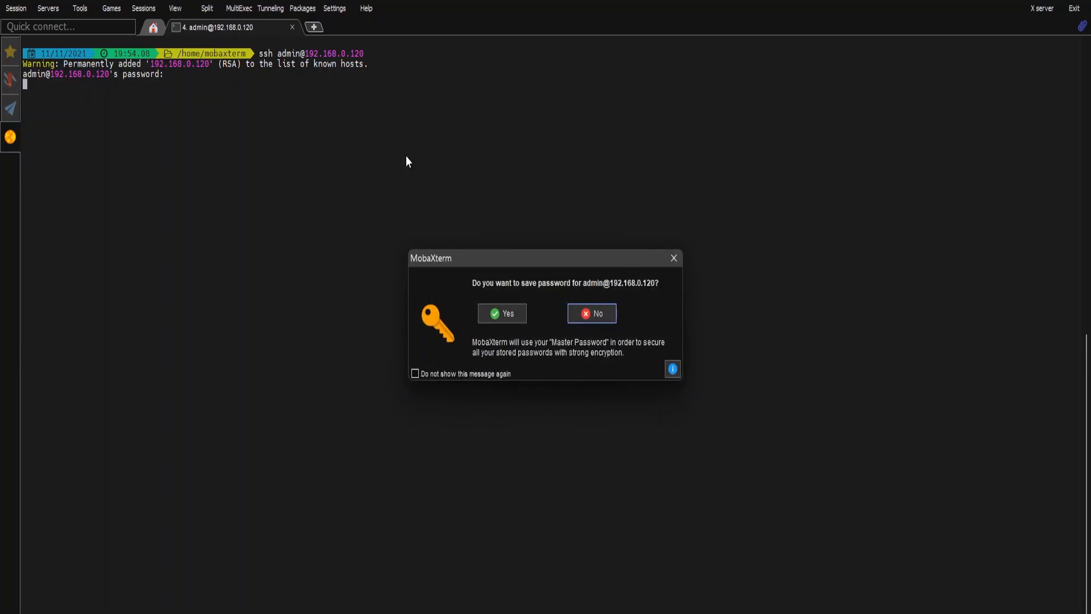
click(591, 313)
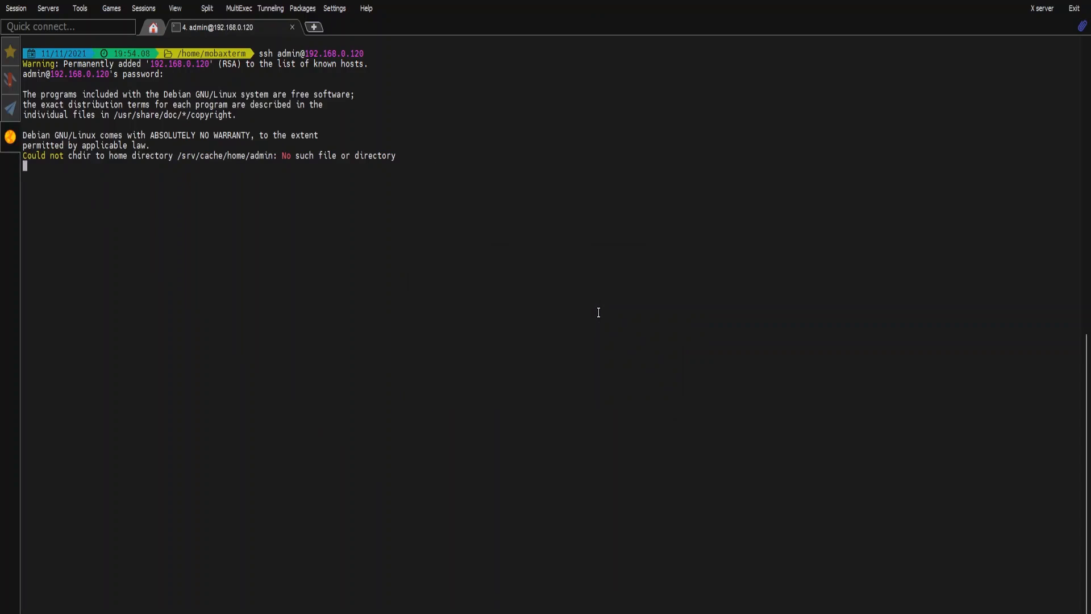
Bring up the senhasegura shell and run list, showing the Debian11 credential at 192.168.0.132
key(Return)
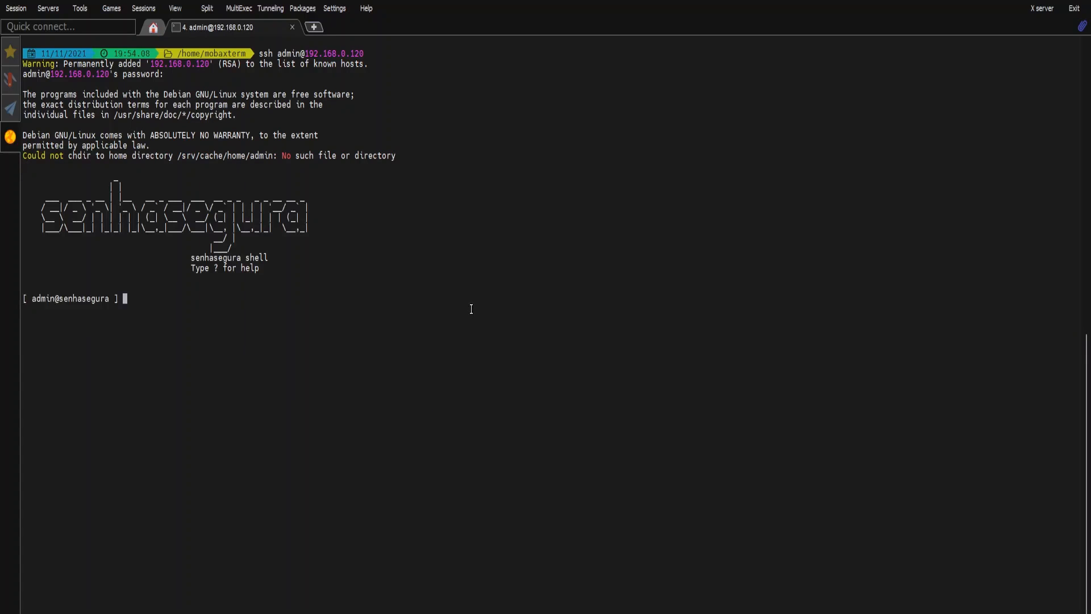
key(Return)
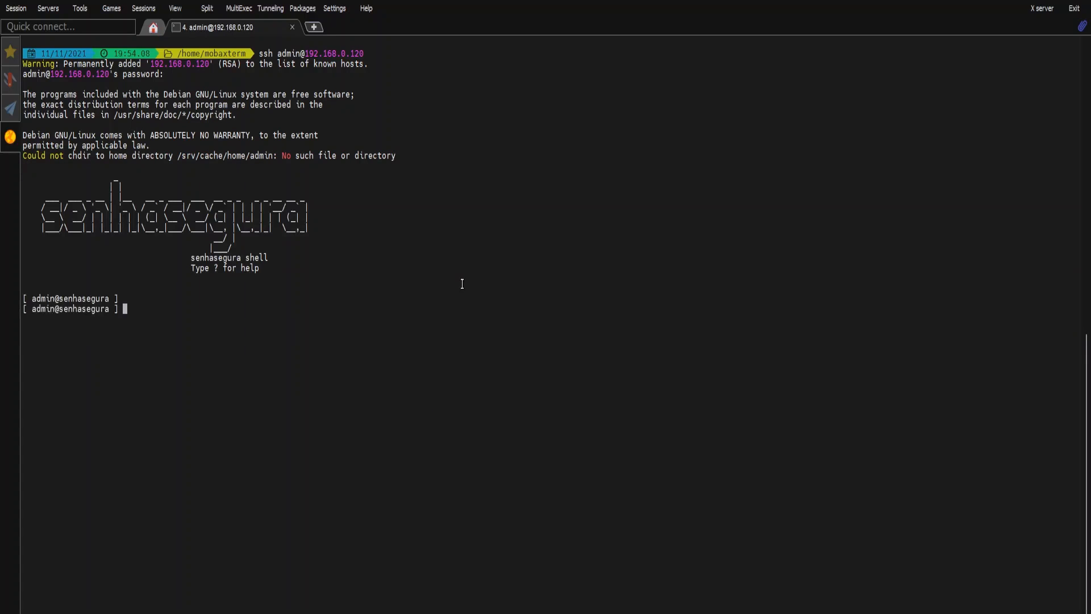
key(Return)
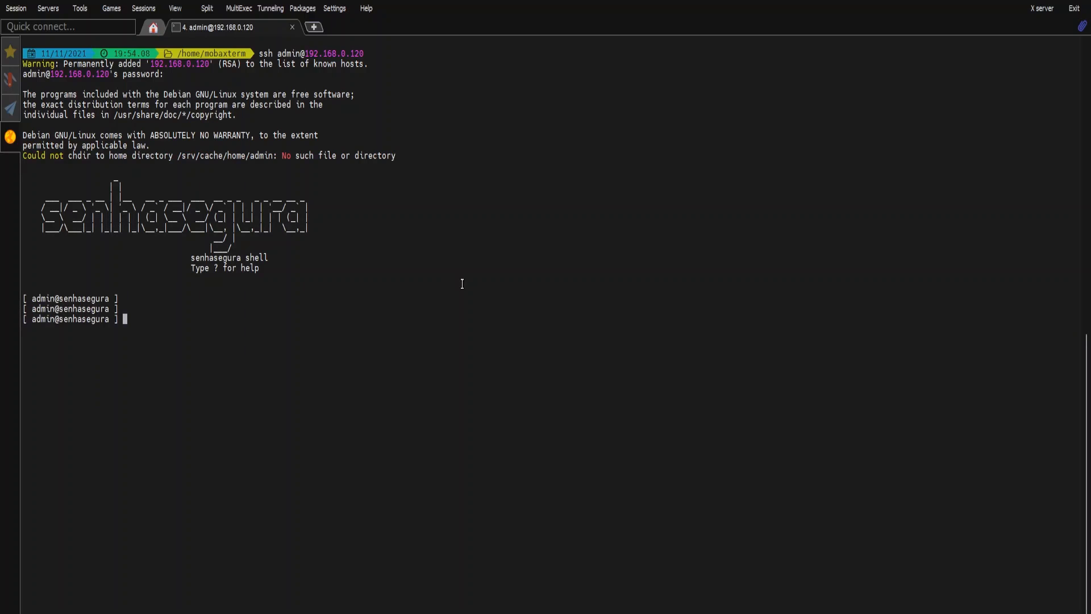
text(ls)
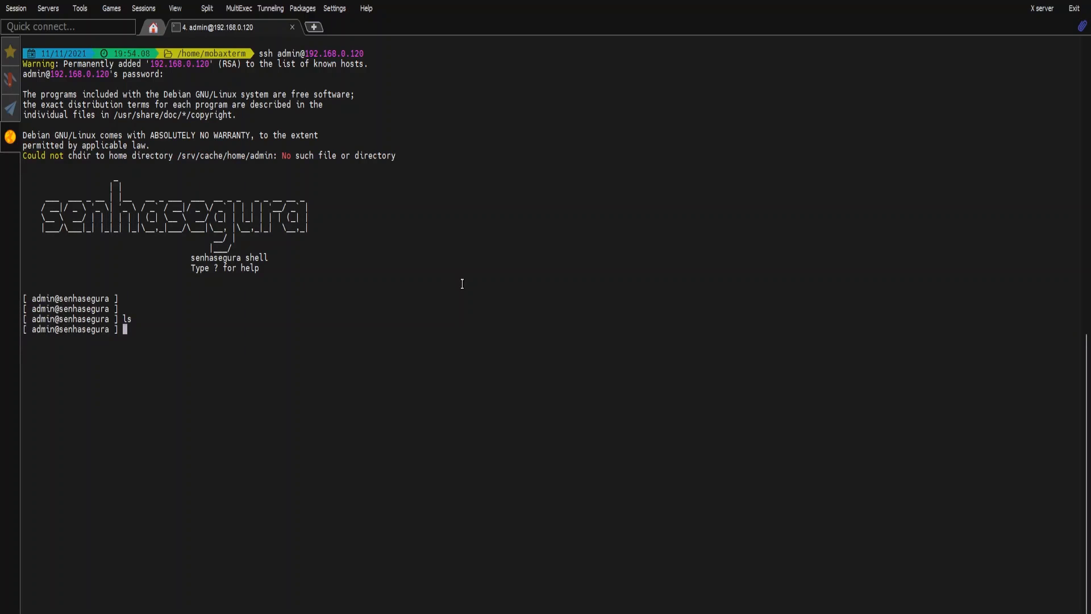
text(list)
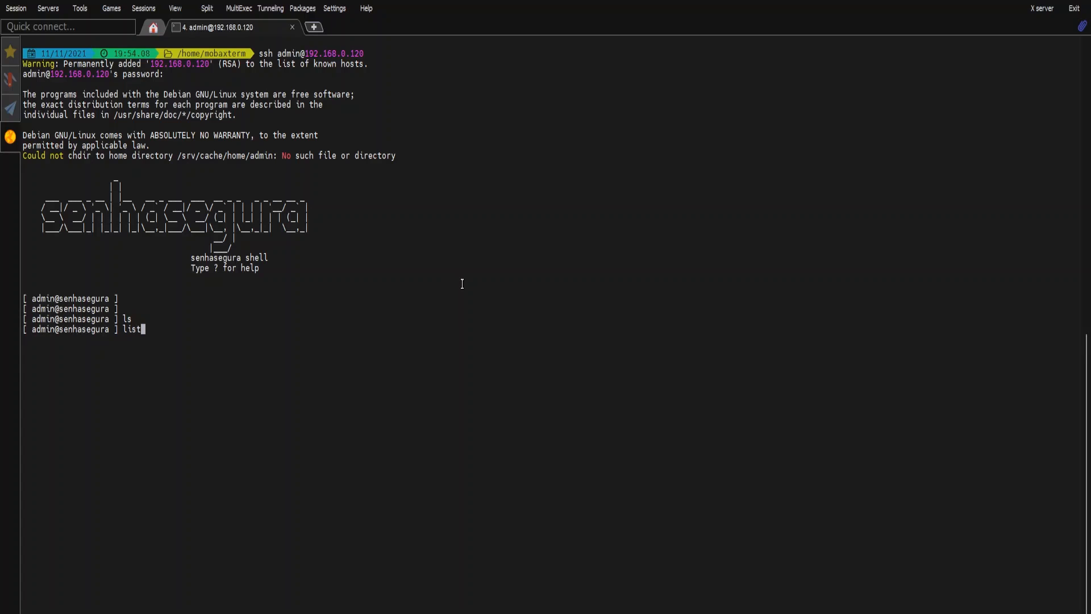
key(Return)
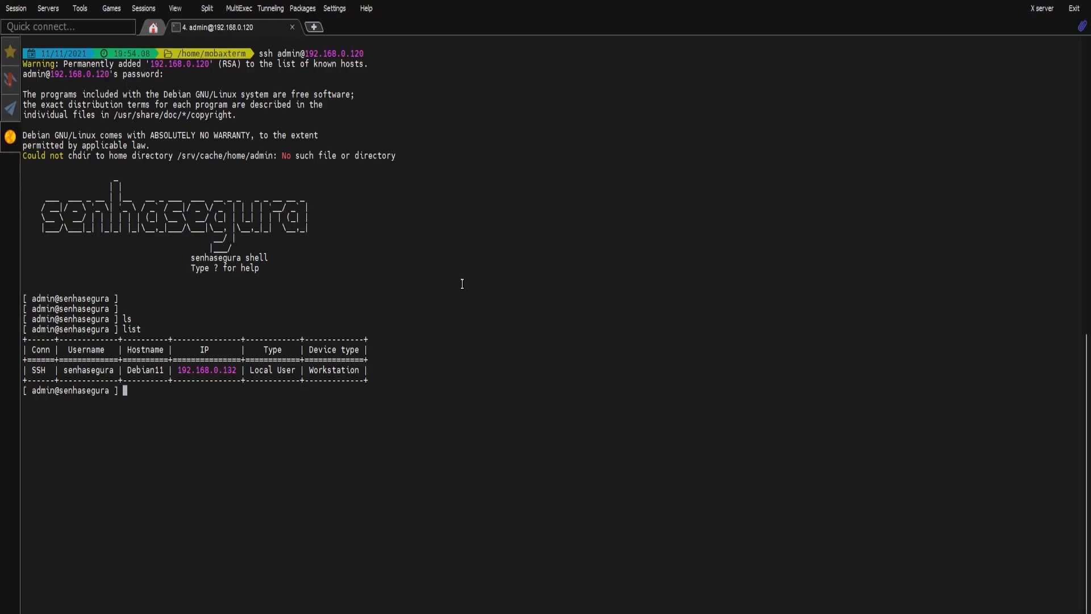
text(ssh)
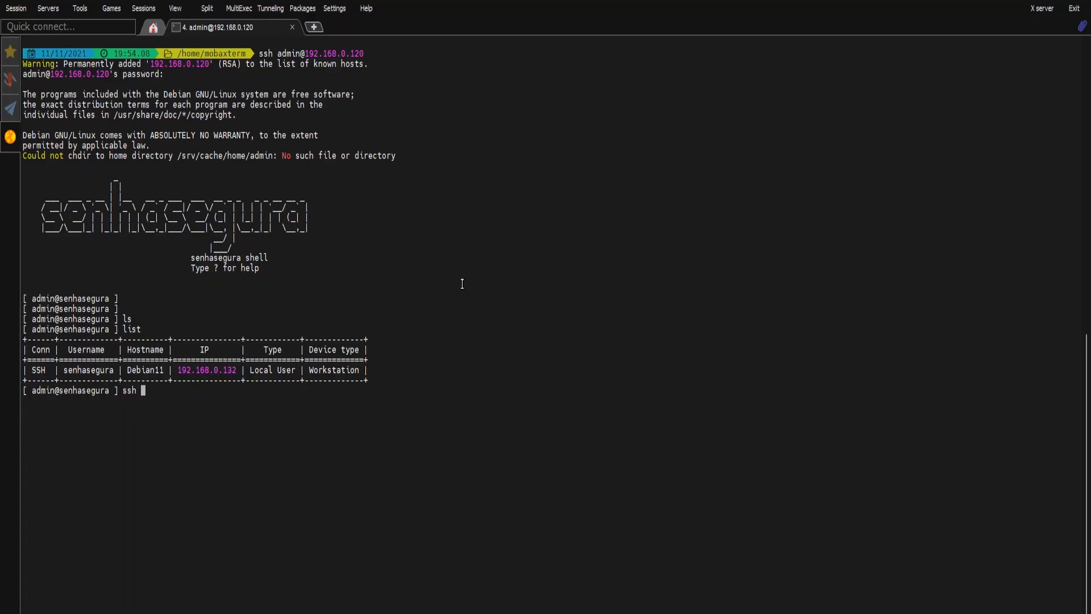
Run ssh senhasegura@Debian11 to hop from the proxy shell onto the Debian11 device
text(senhasegur)
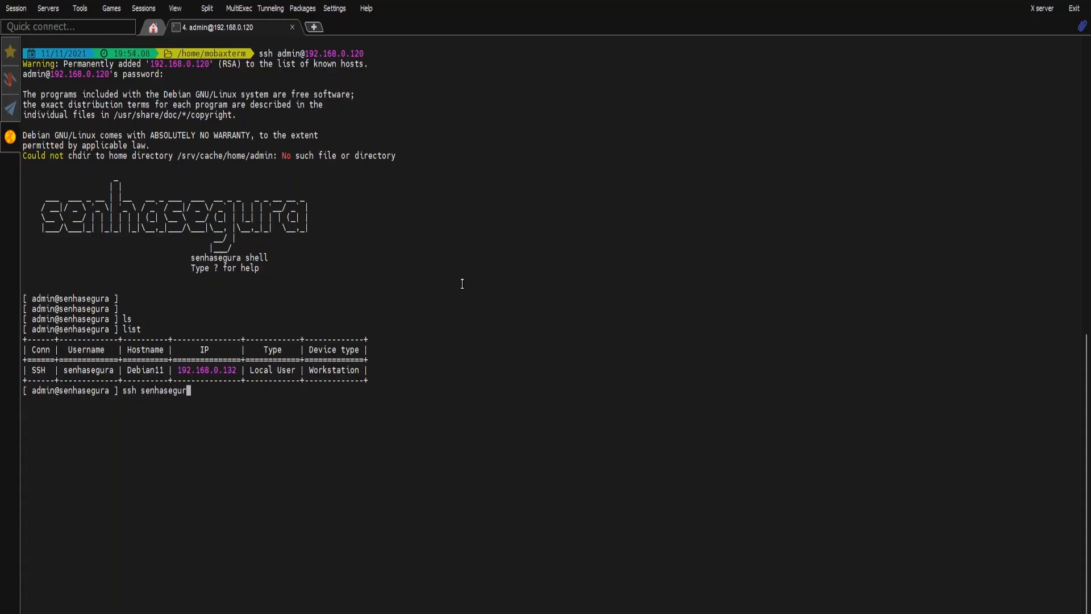
text(@)
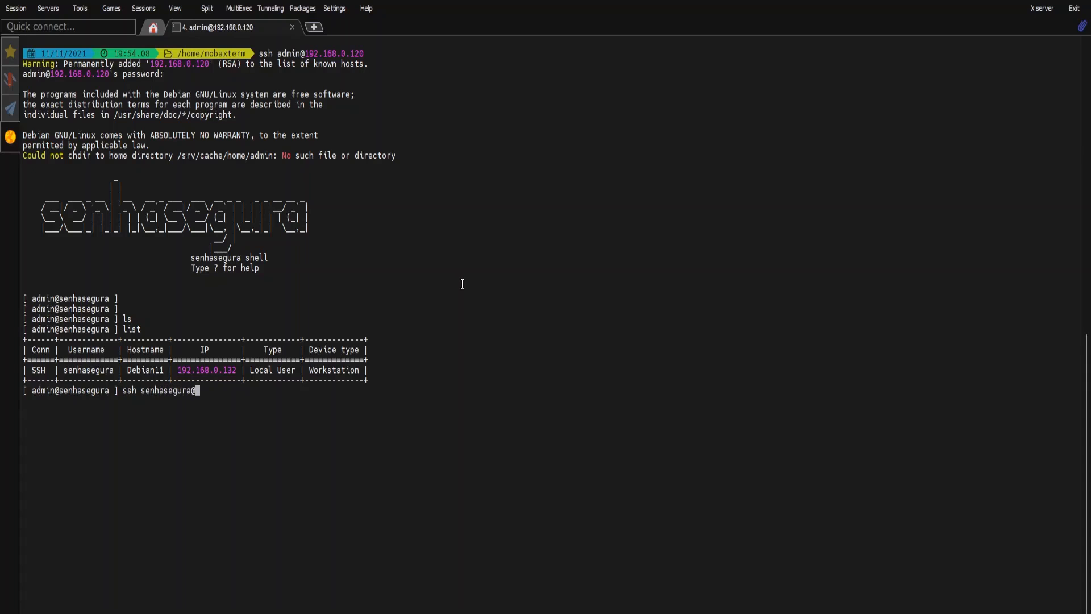
text(De)
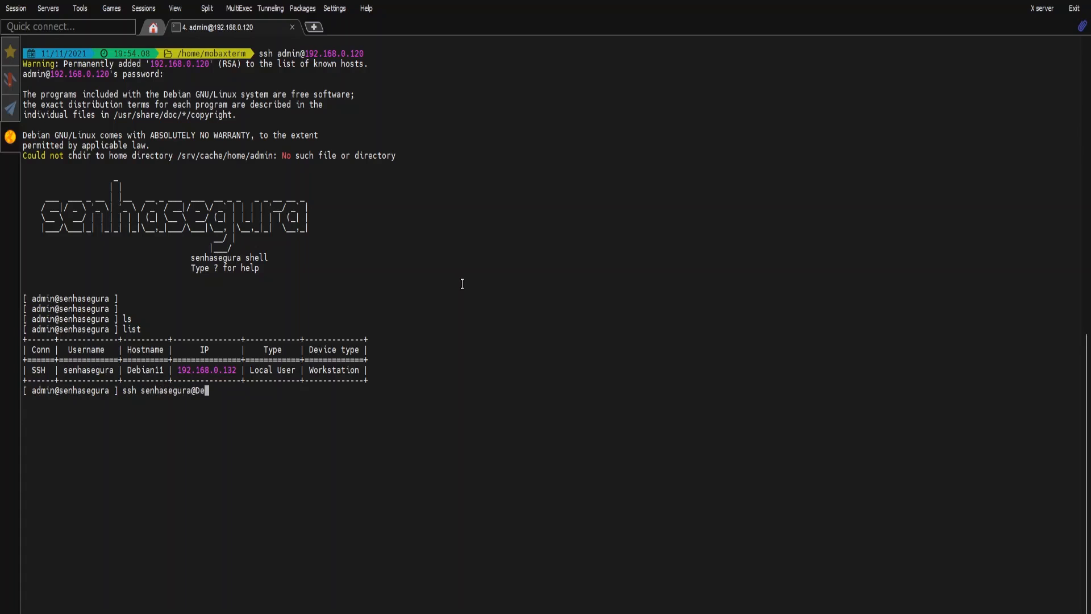
text(bian11)
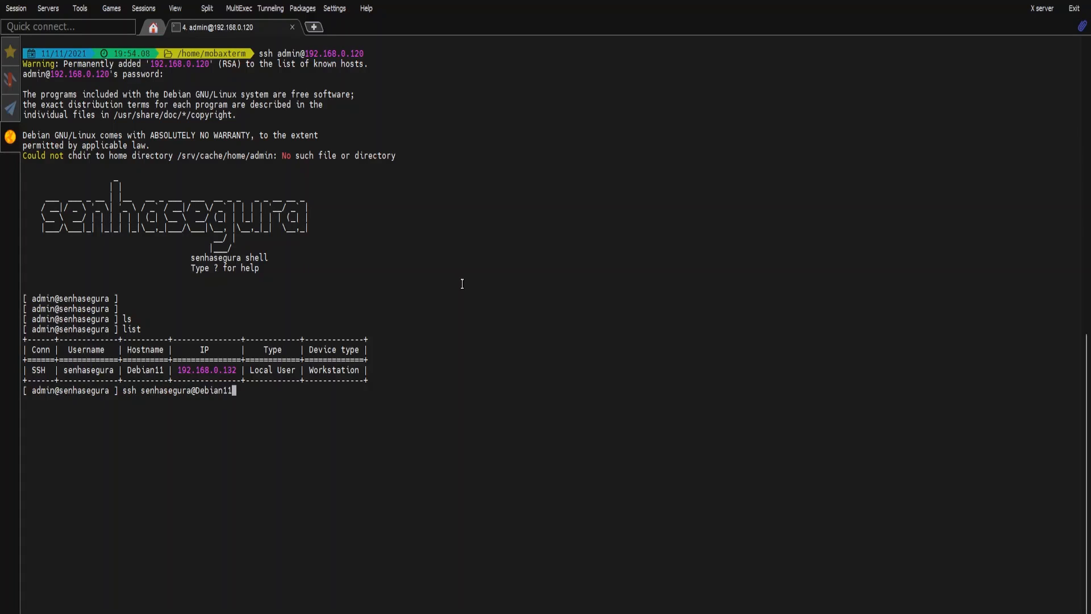
key(Return)
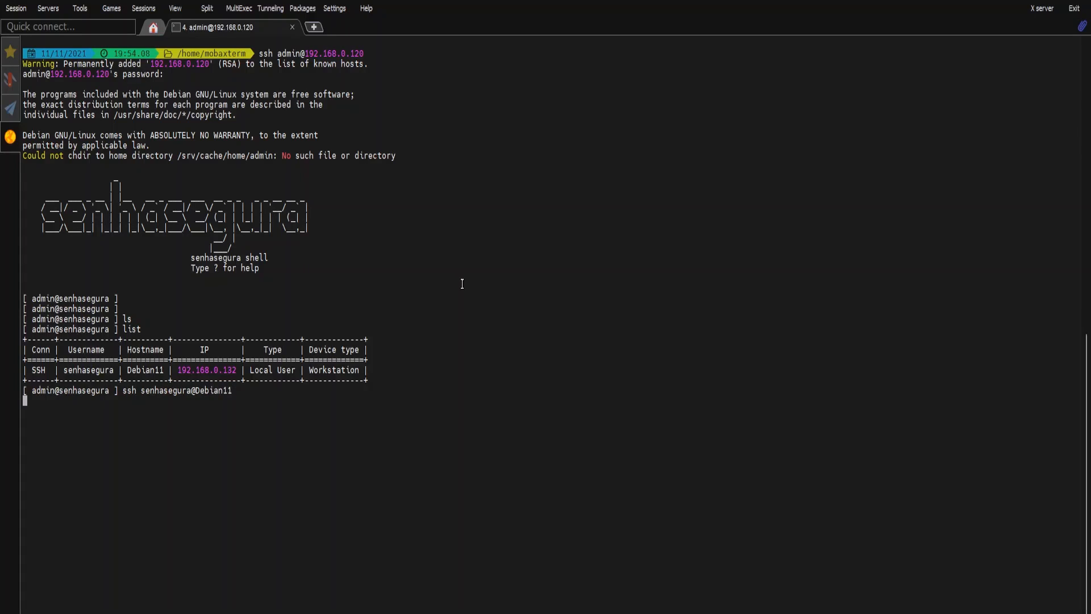
key(Return)
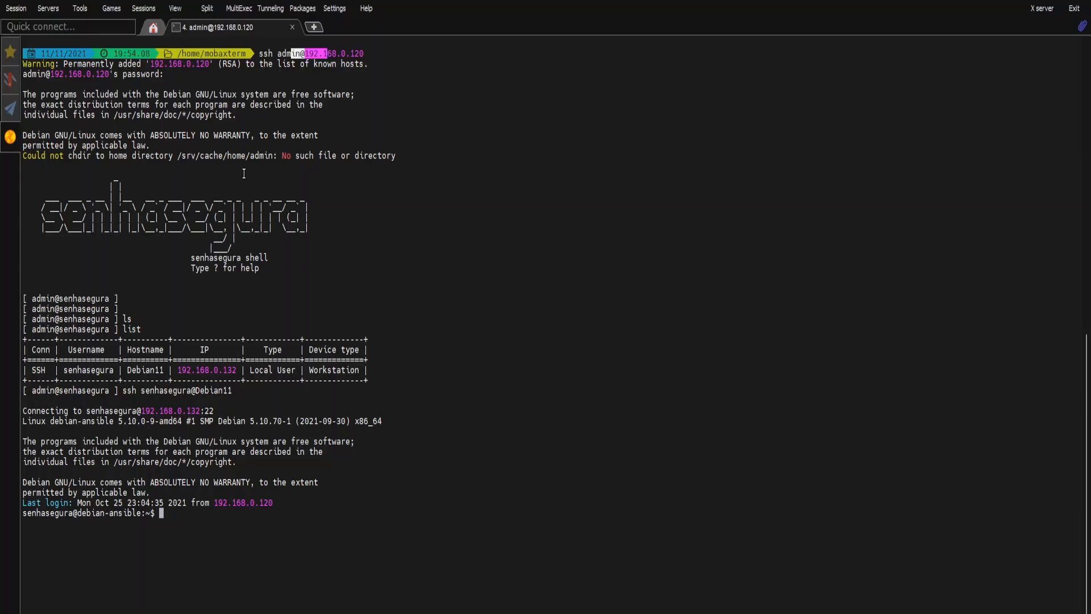
mouse_move(322, 31)
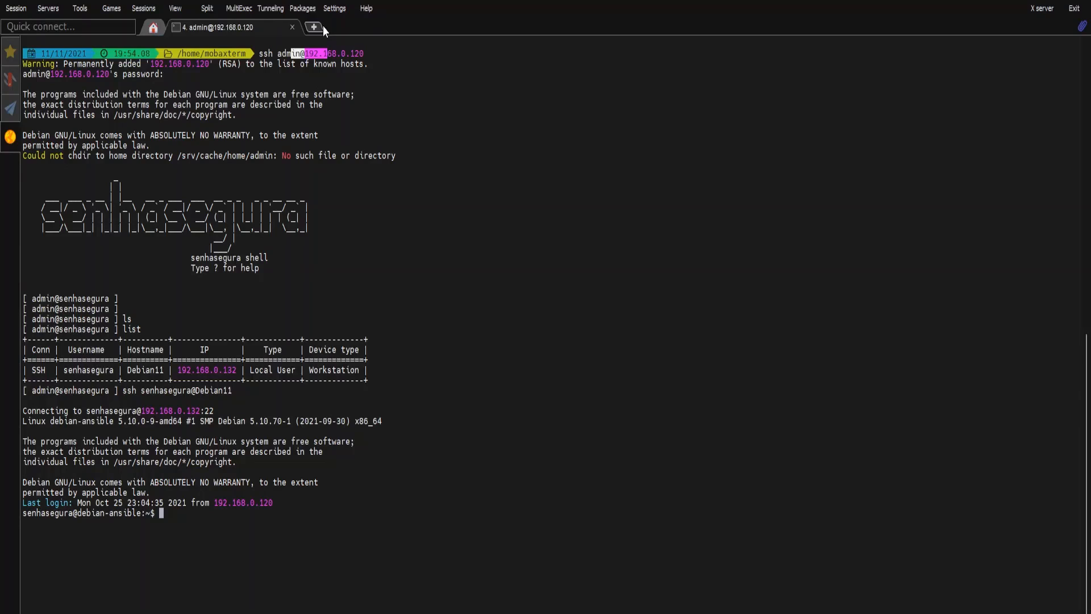
click(313, 27)
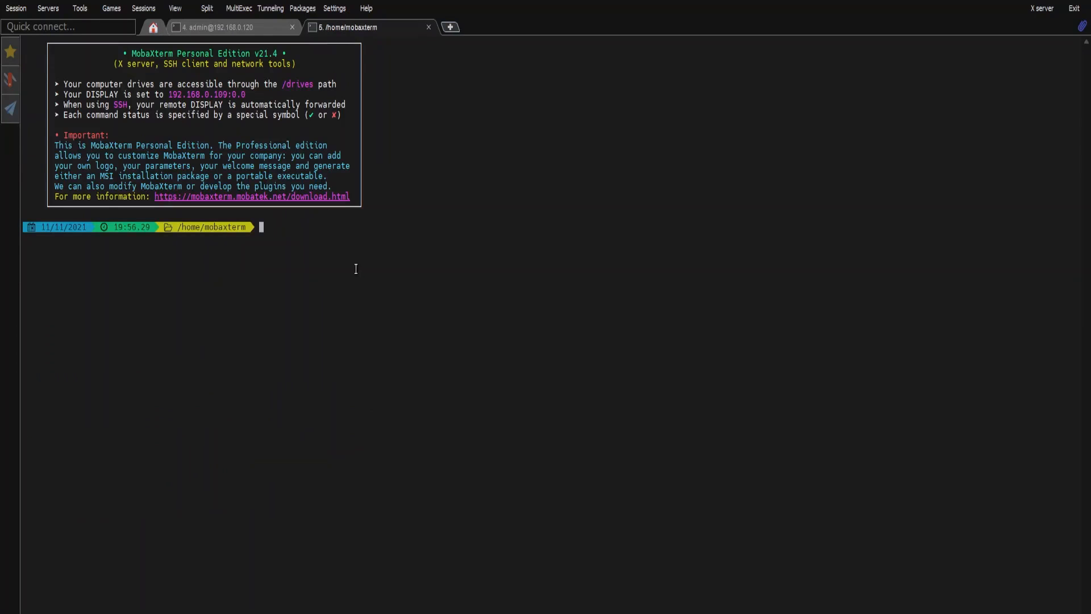
mouse_move(362, 262)
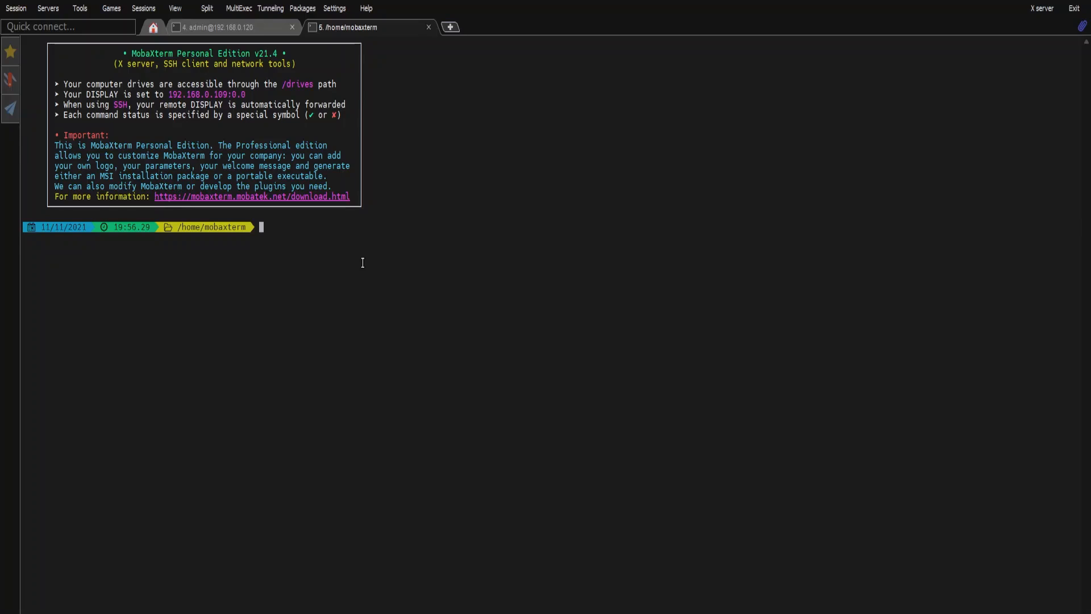
text(s)
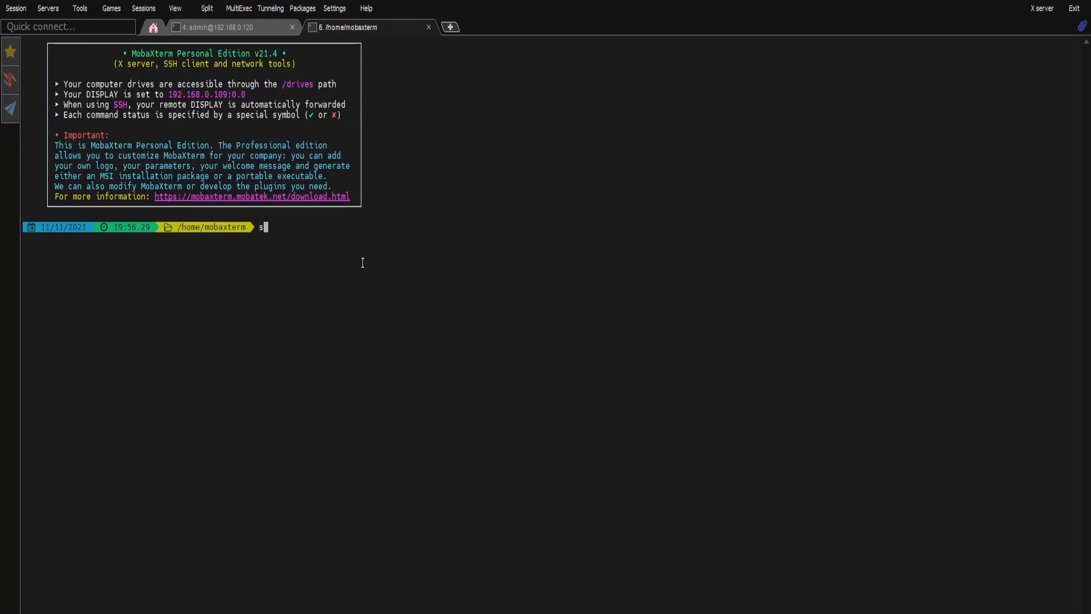
text(sh)
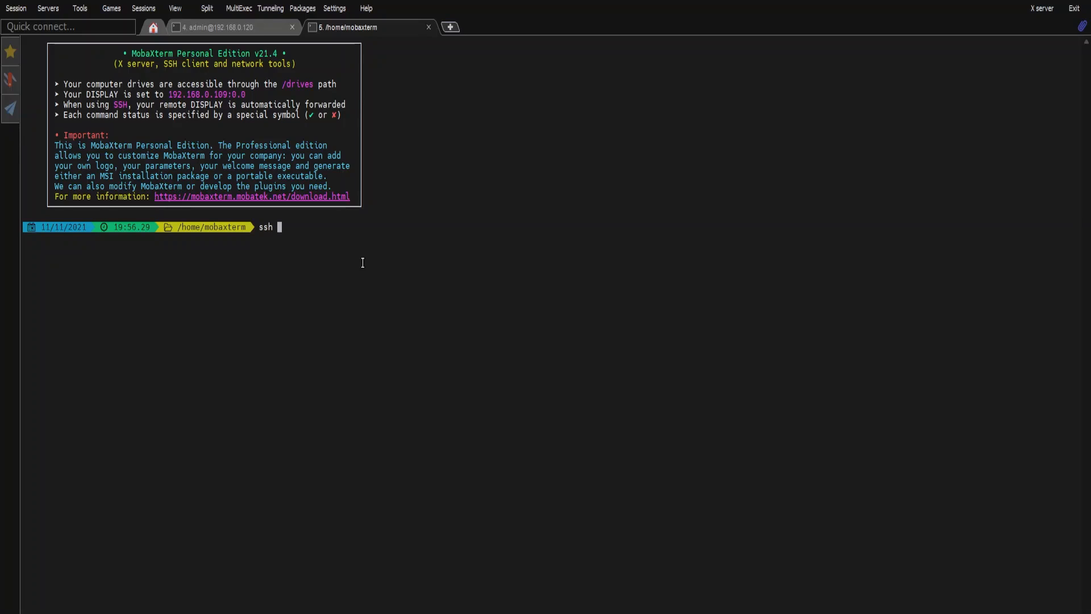
text(admin)
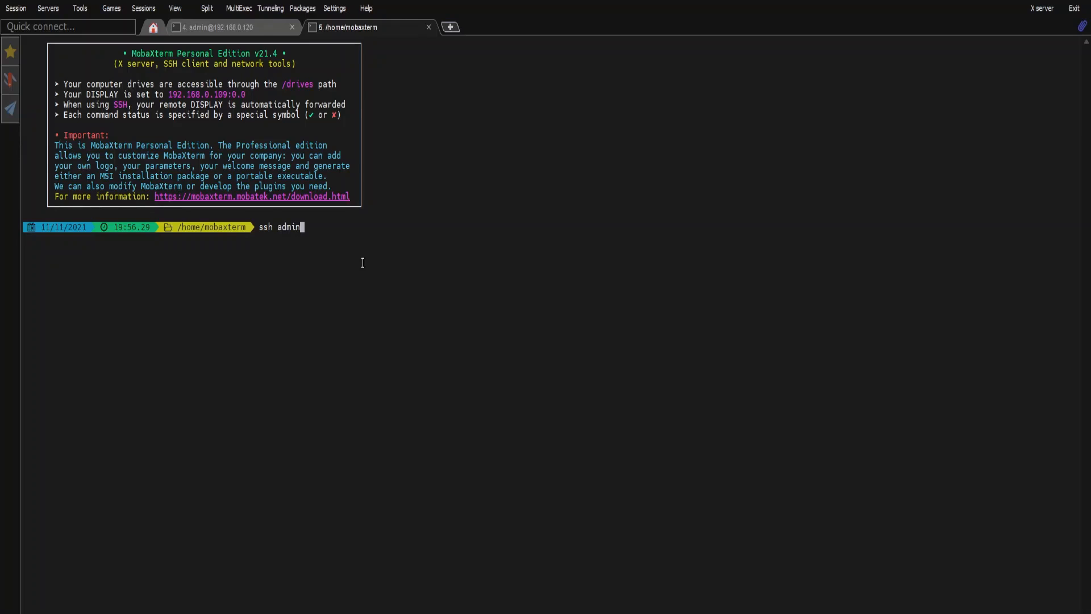
text([])
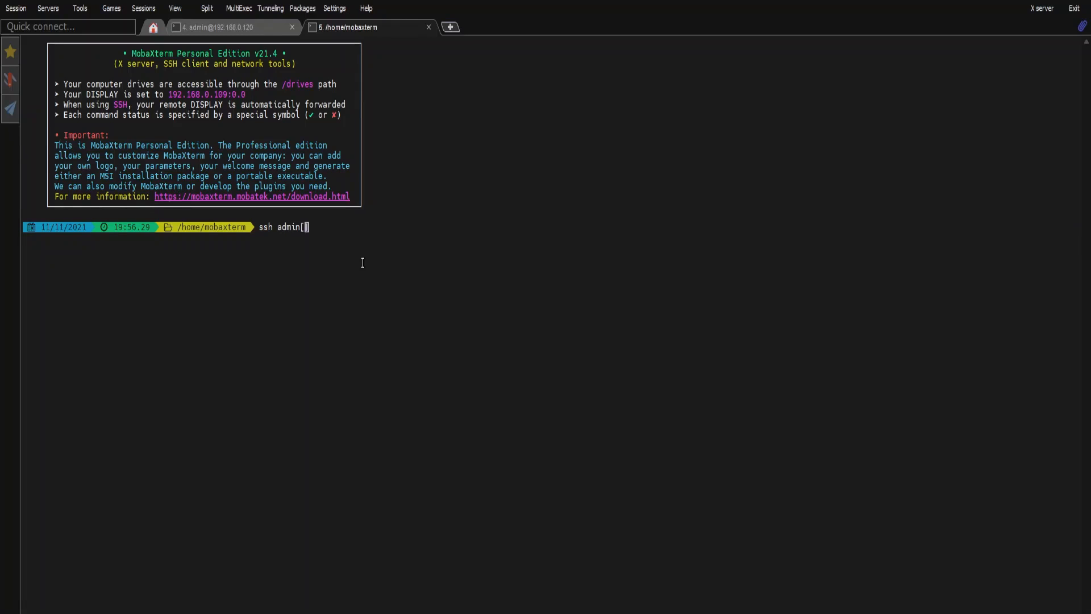
text(senhasegura)
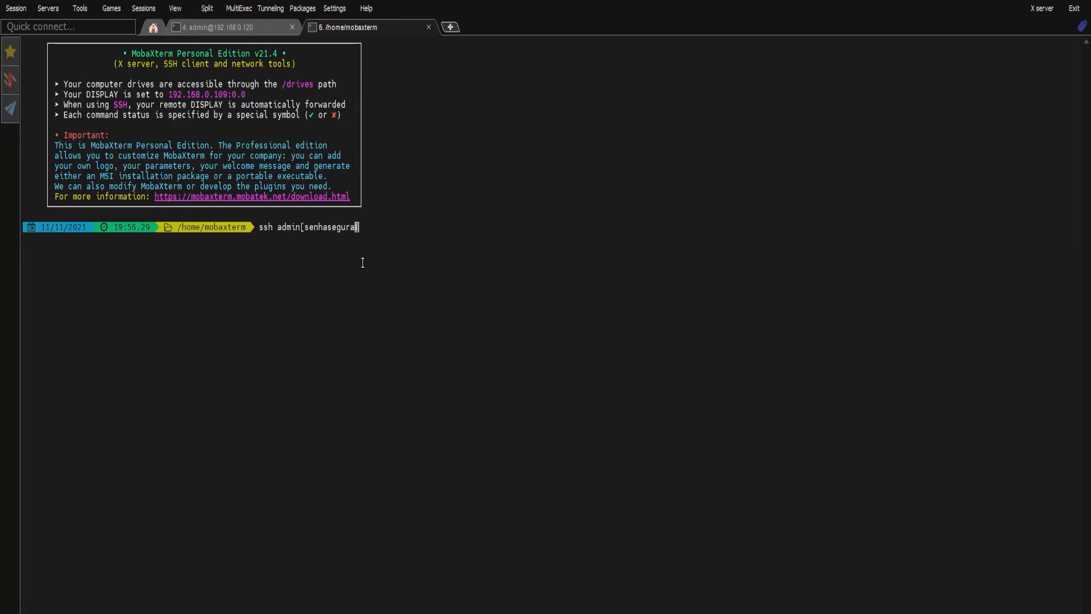
text(@D)
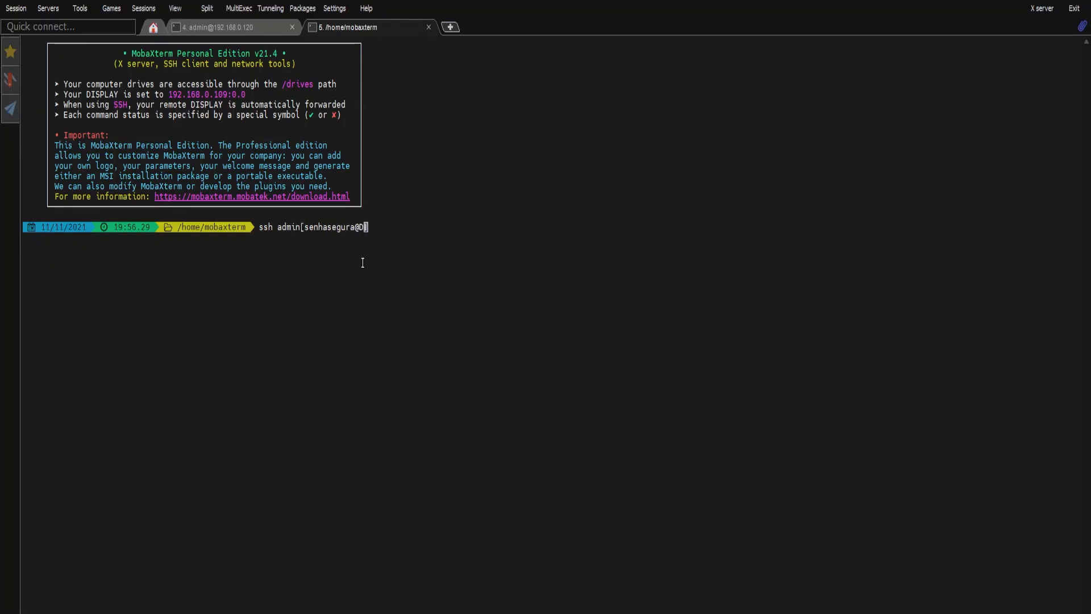
text(ebi)
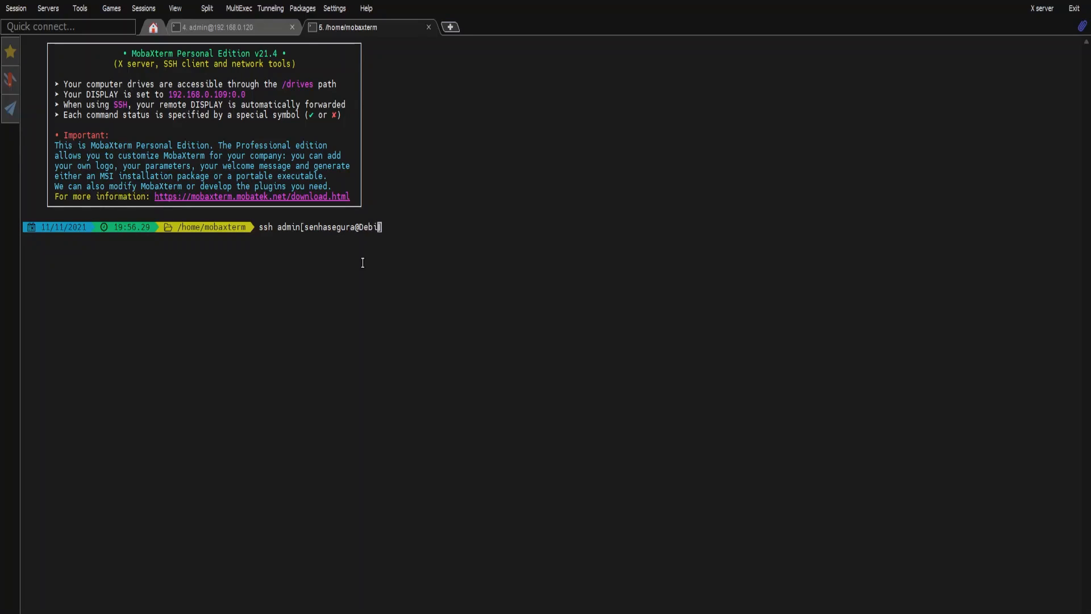
text(an11])
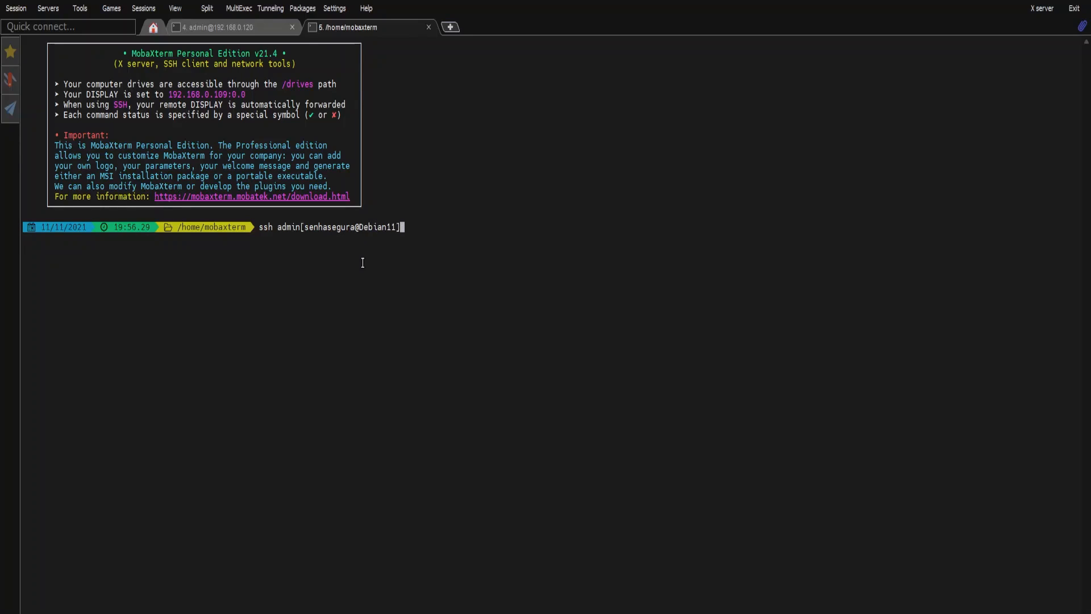
text(@)
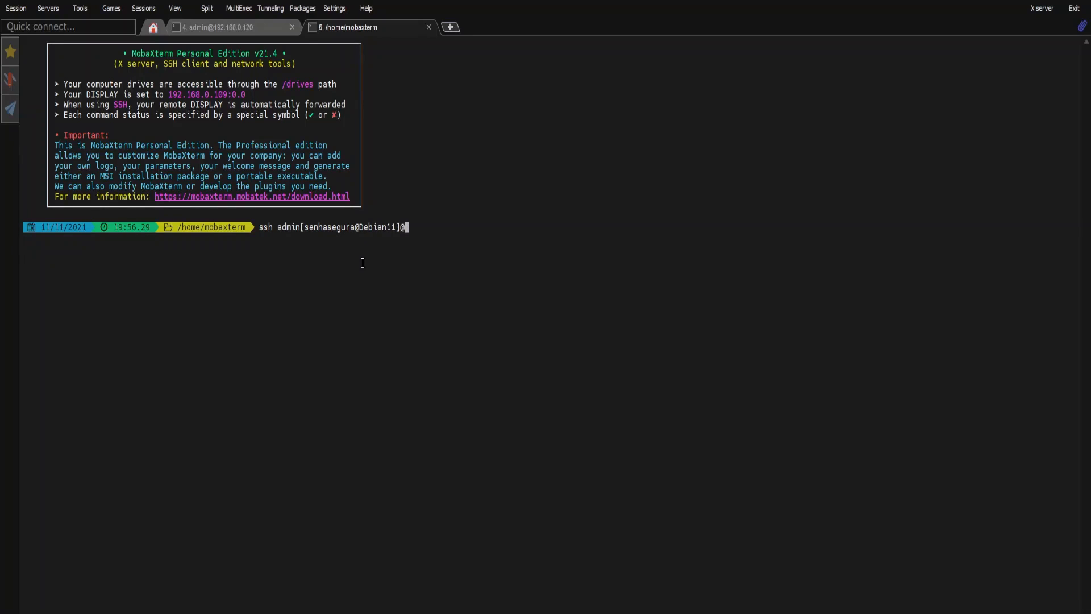
text(@192.)
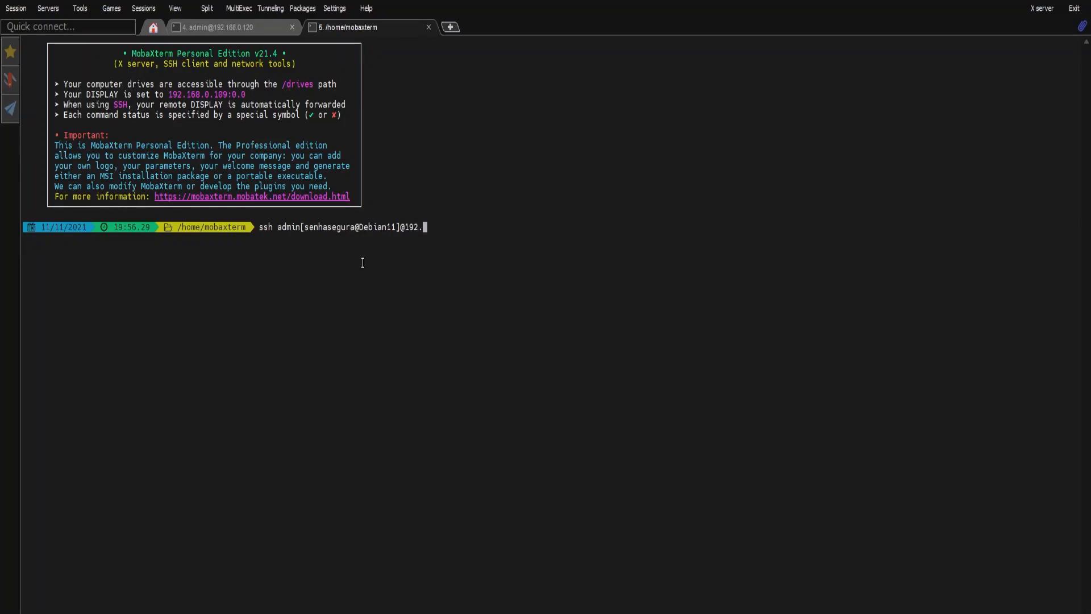
text(168.)
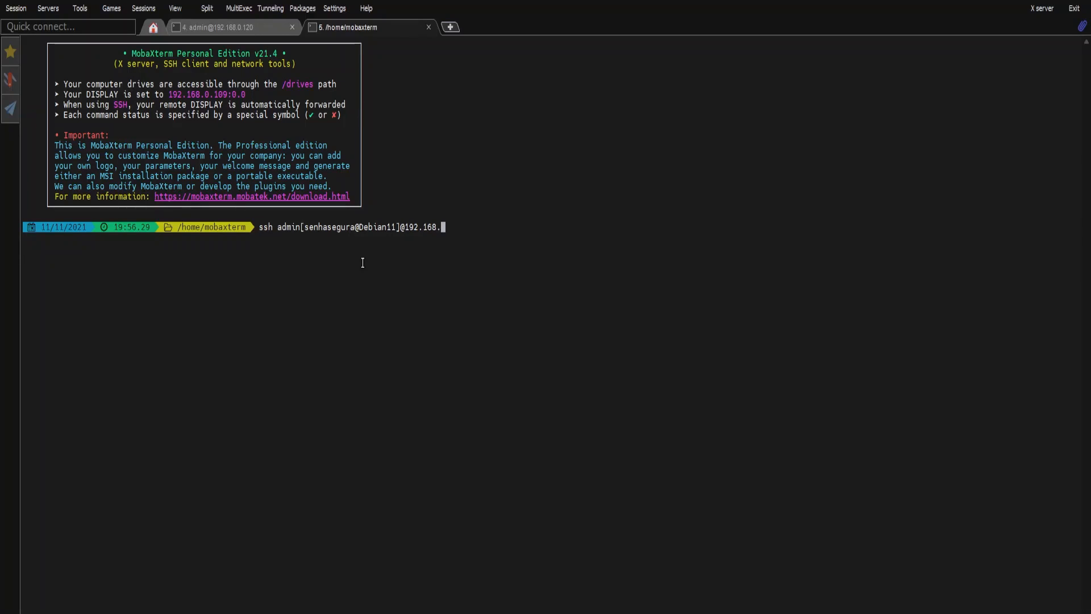
text(0.1)
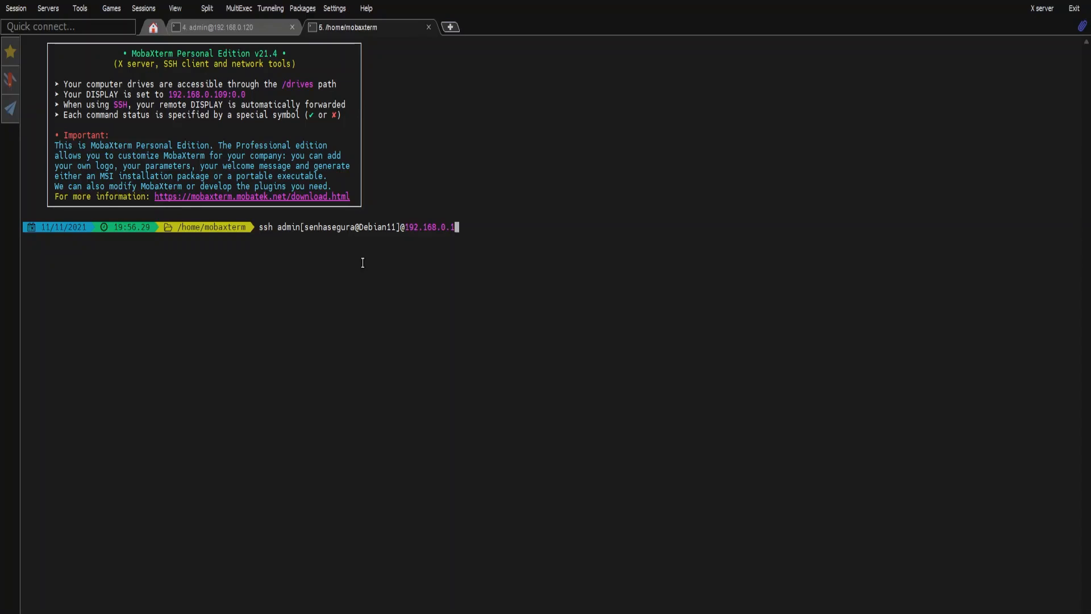
key(Return)
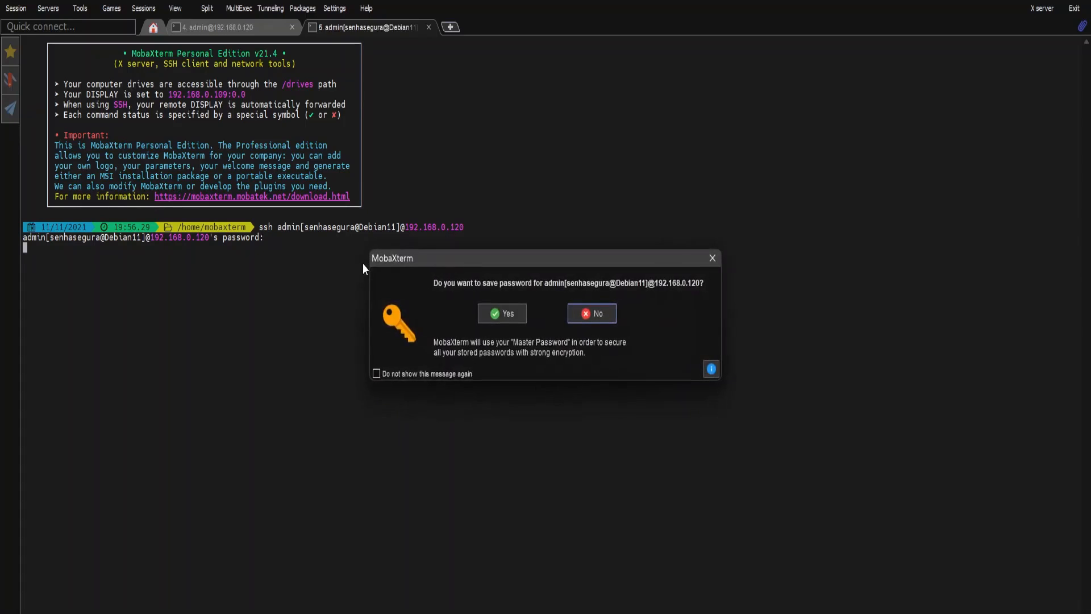
Dismiss the save-password prompt and finish logging into Debian11 as senhasegura
click(591, 313)
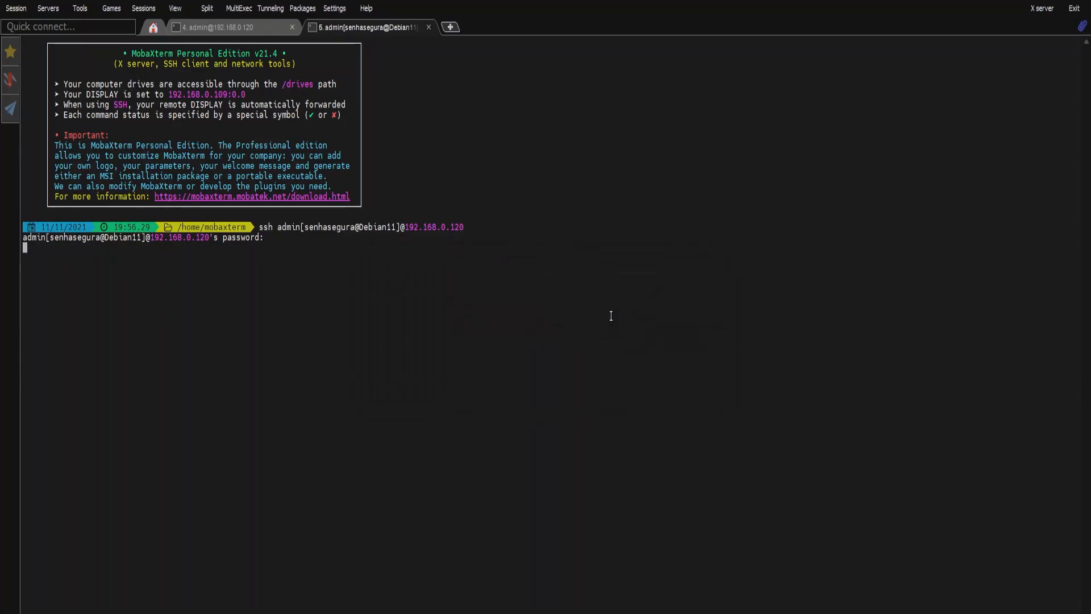
key(Return)
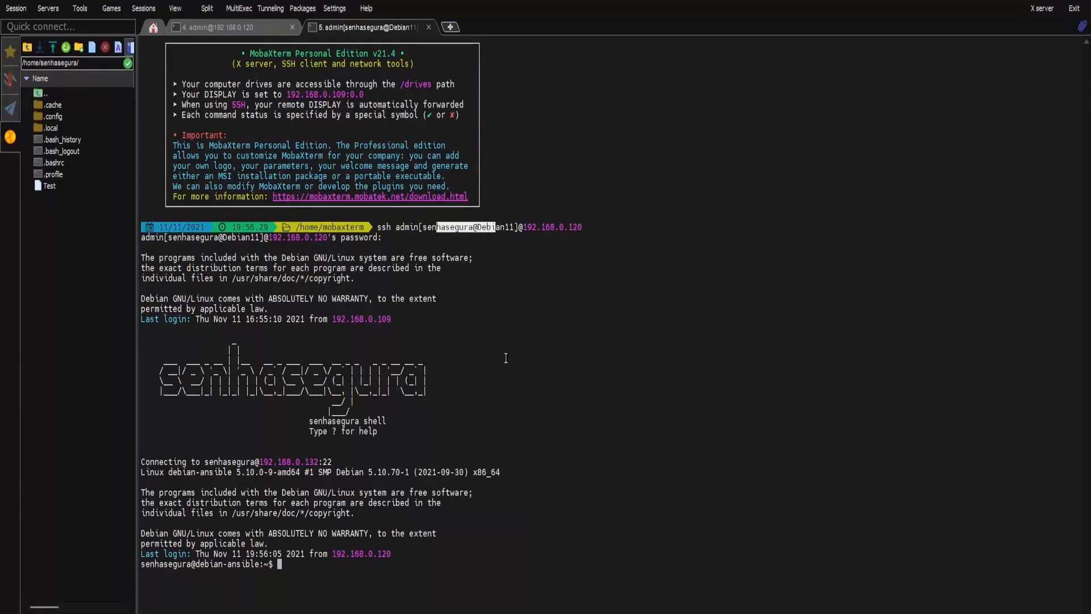
mouse_move(611, 367)
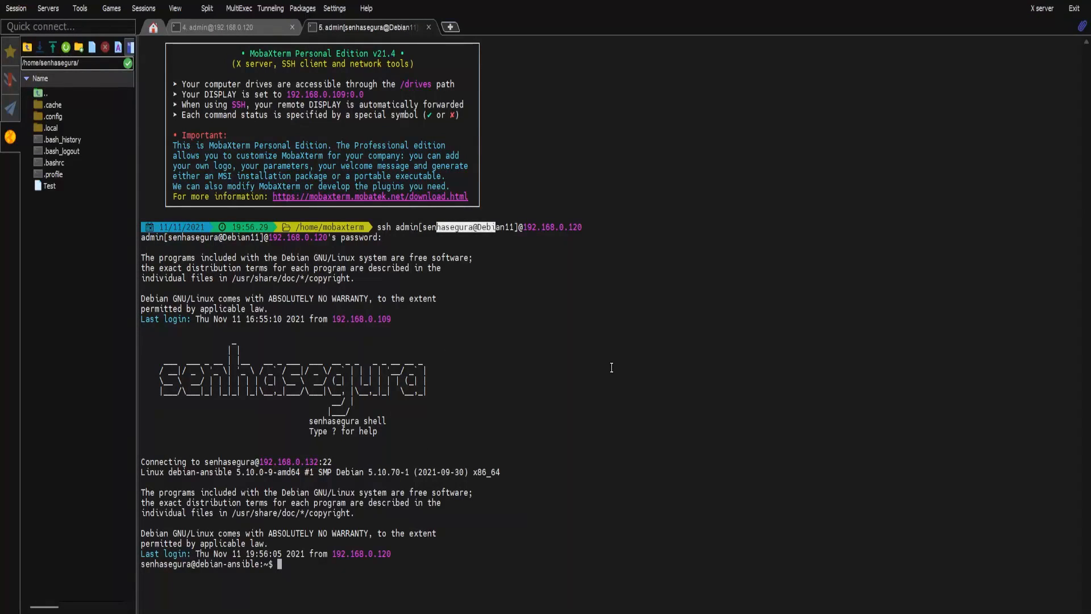